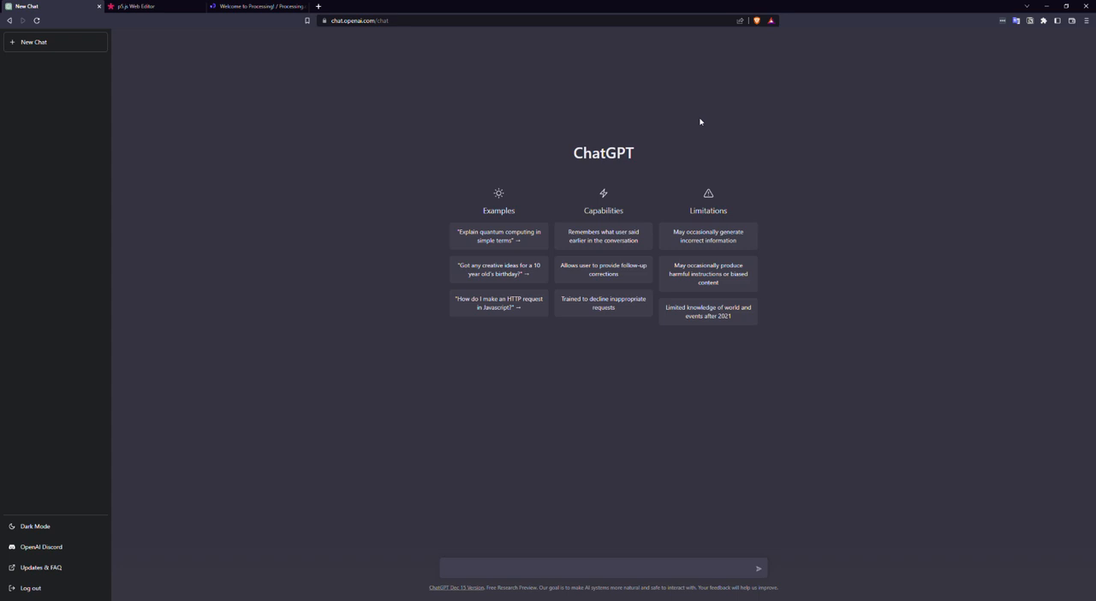
mouse_move(422, 124)
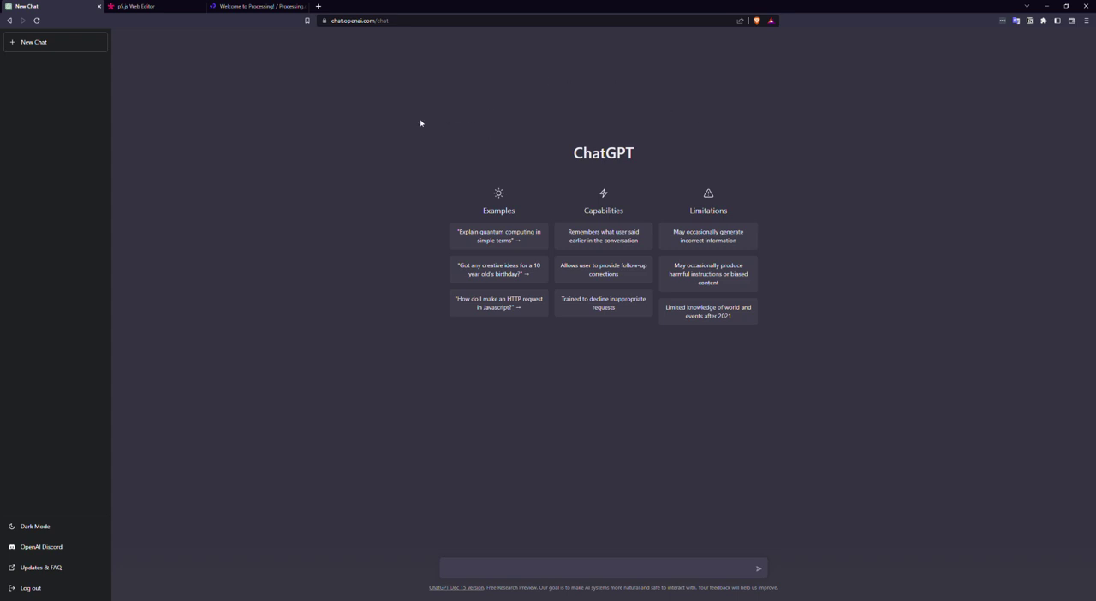
mouse_move(377, 127)
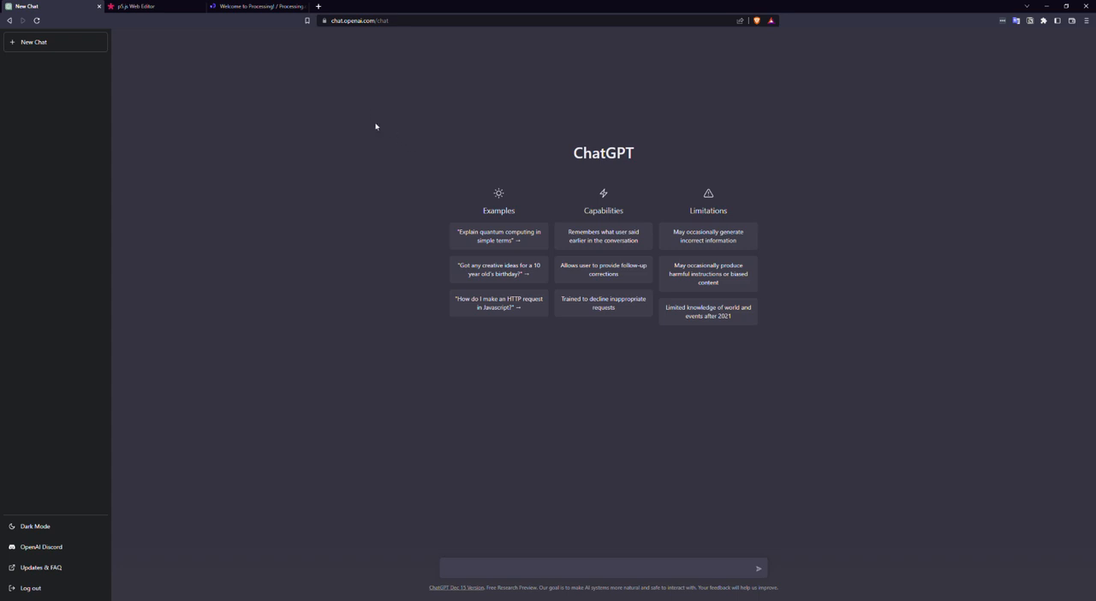
mouse_move(360, 126)
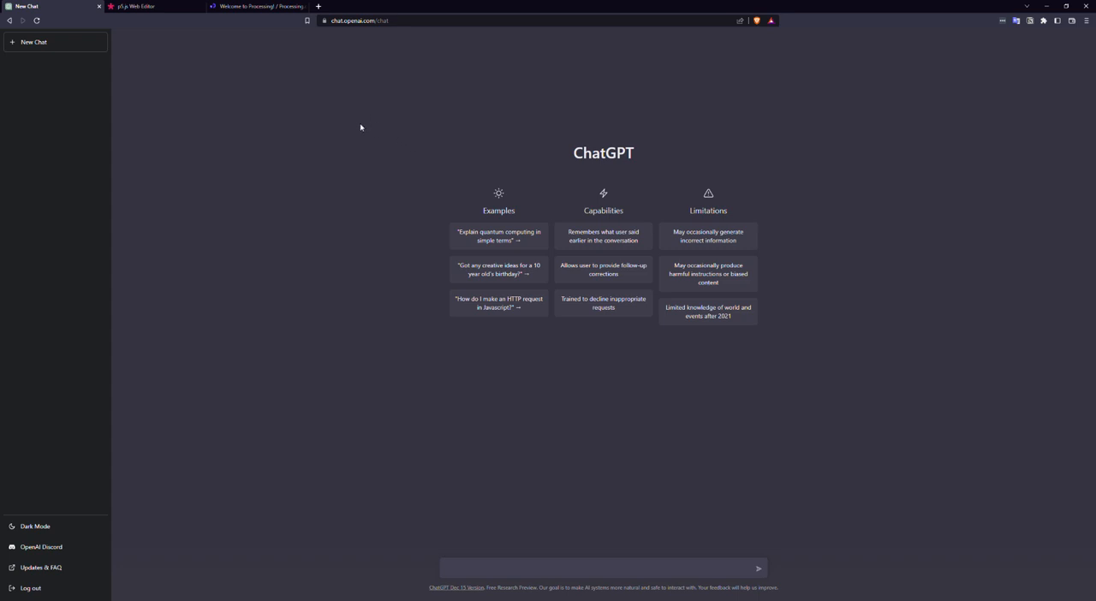
mouse_move(363, 124)
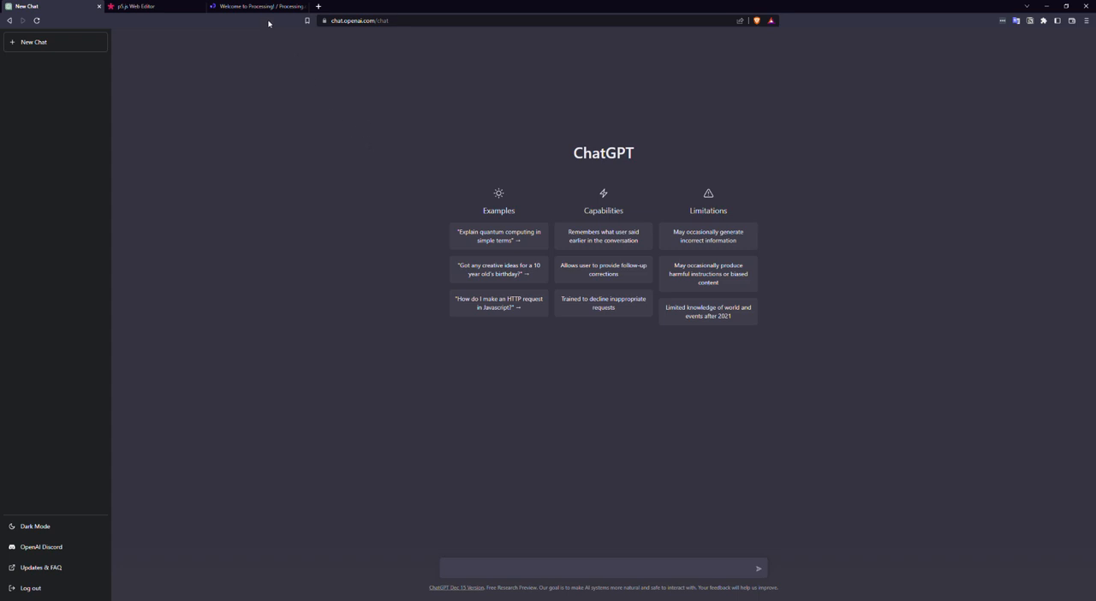
Step: Browse the Processing homepage down to its example sketches
click(256, 8)
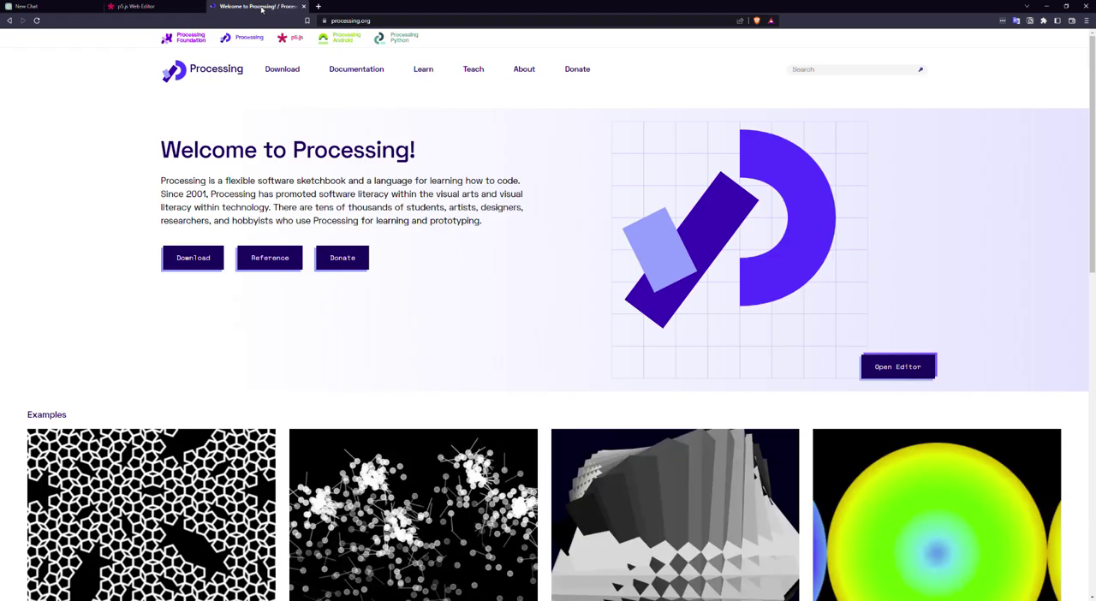
mouse_move(486, 237)
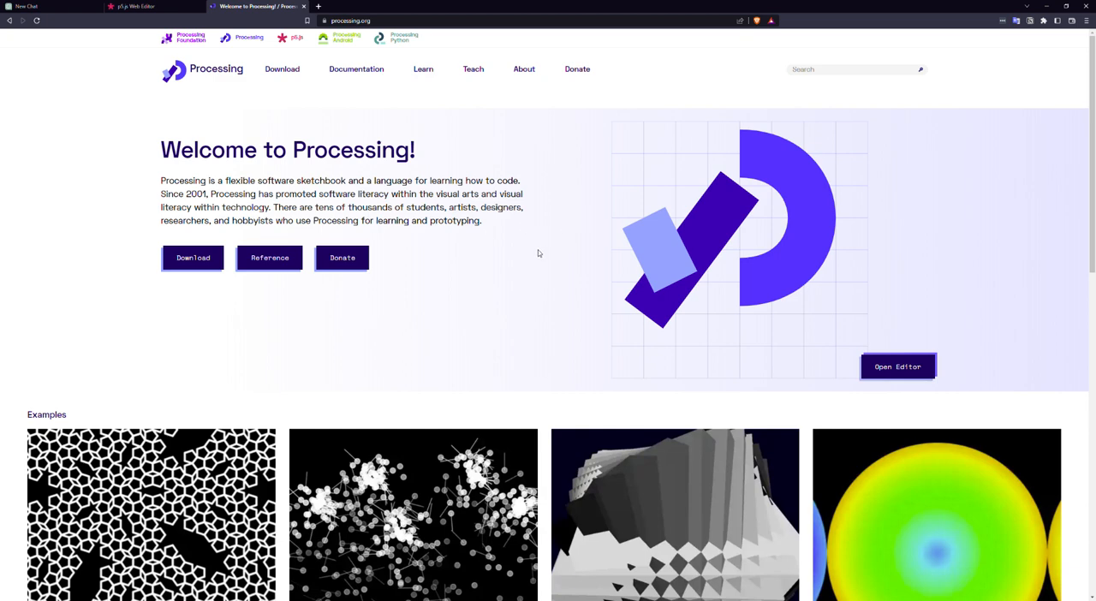
scroll(down, 3)
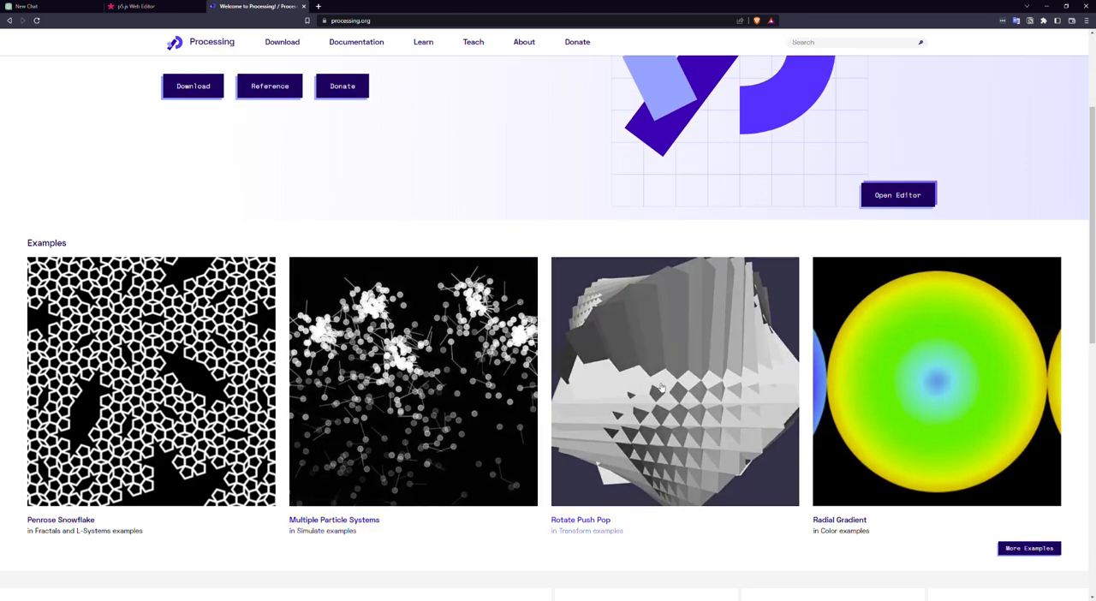
scroll(down, 3)
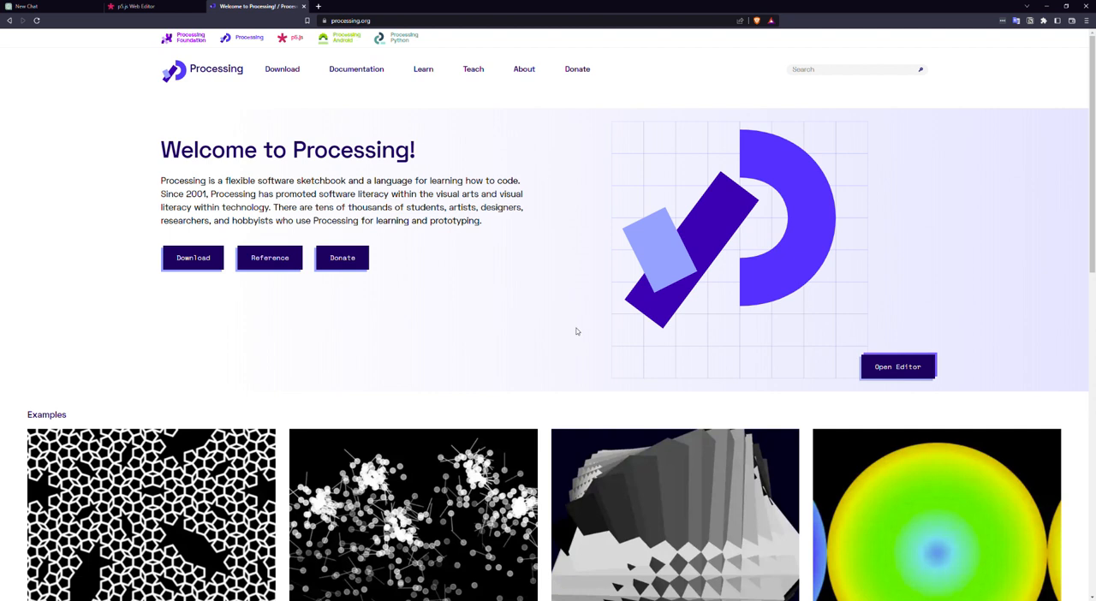
mouse_move(435, 319)
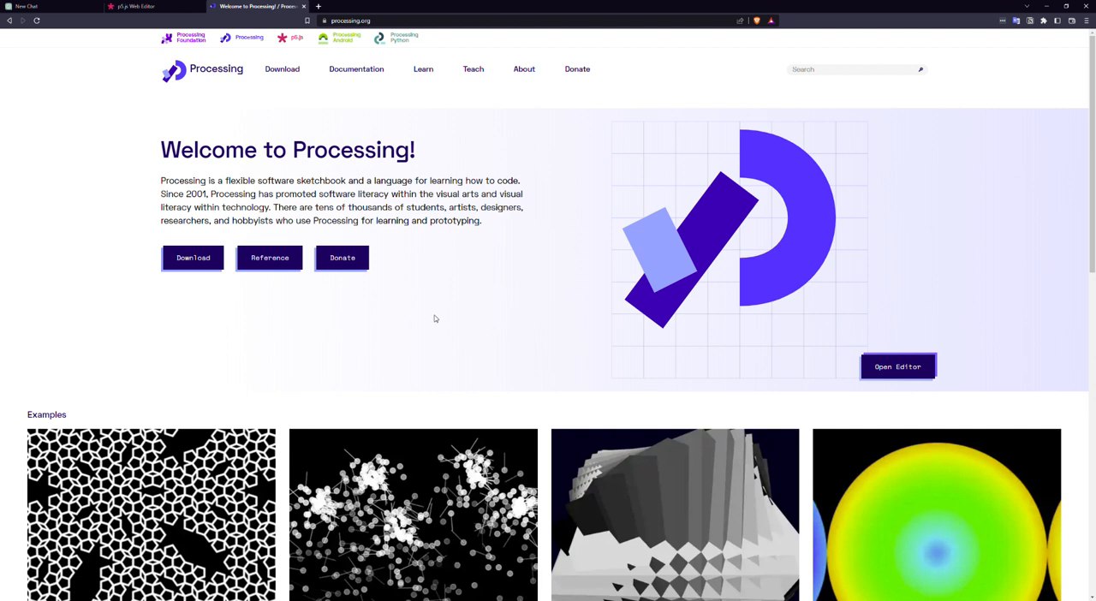
mouse_move(422, 251)
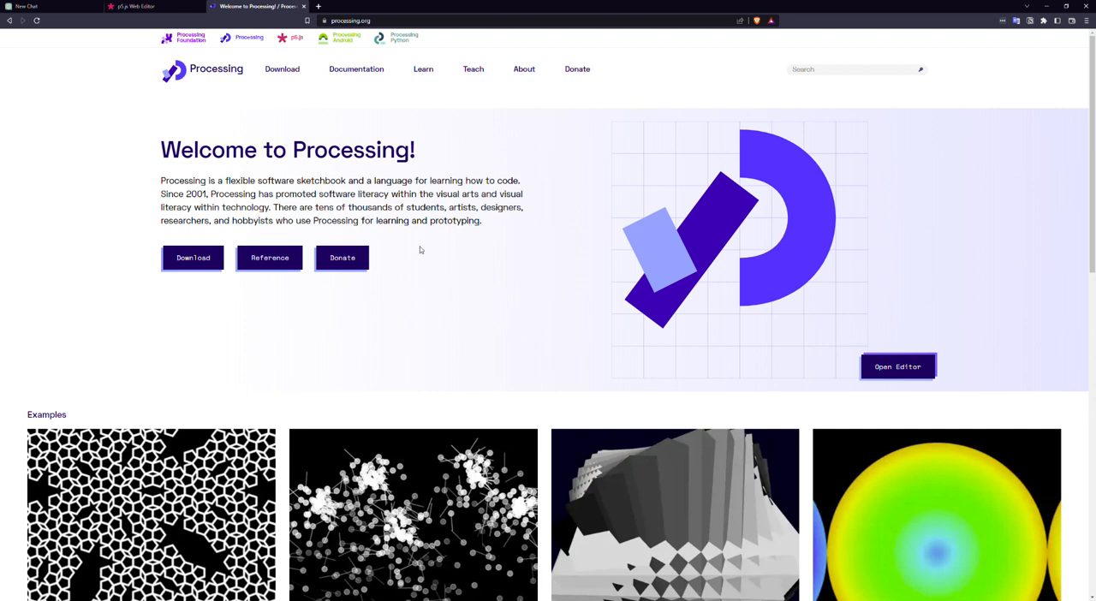
Step: Ask ChatGPT for a p5.js program that draws a chess board and copy the returned code
click(34, 6)
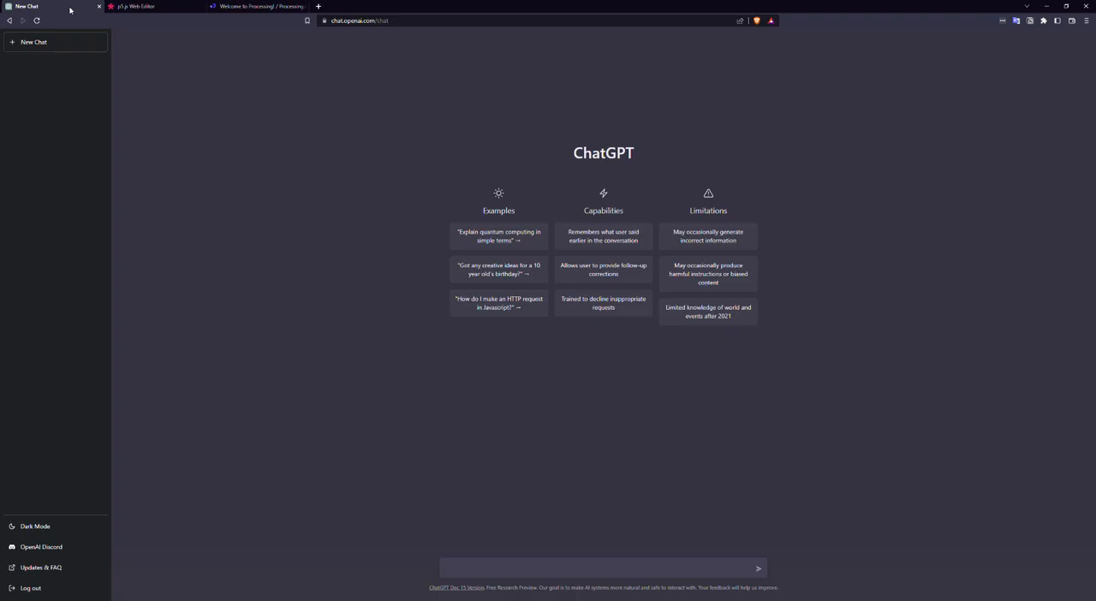
mouse_move(559, 169)
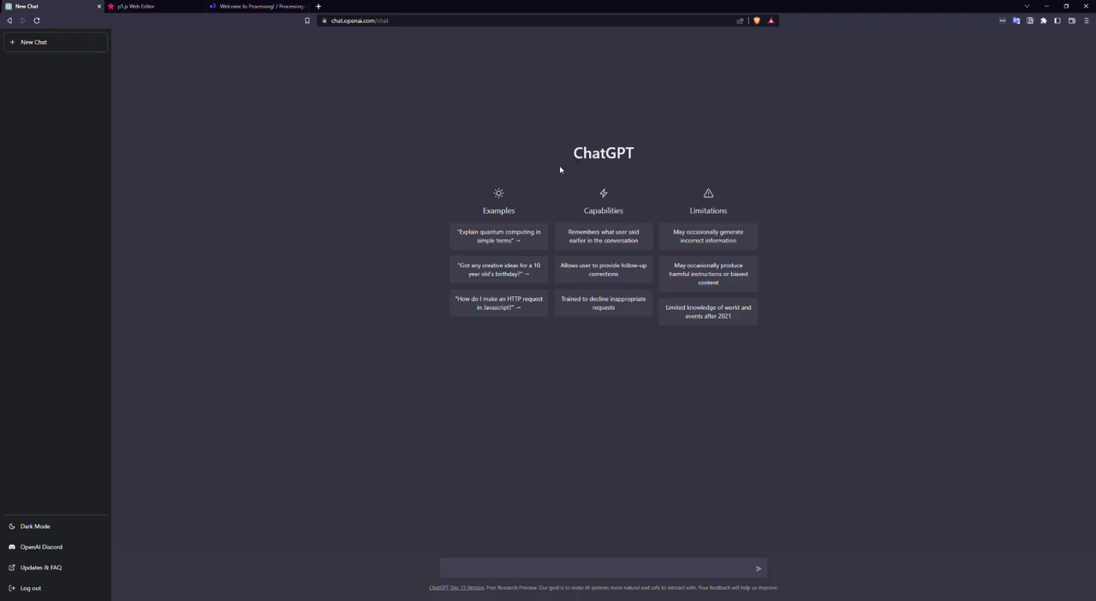
mouse_move(553, 178)
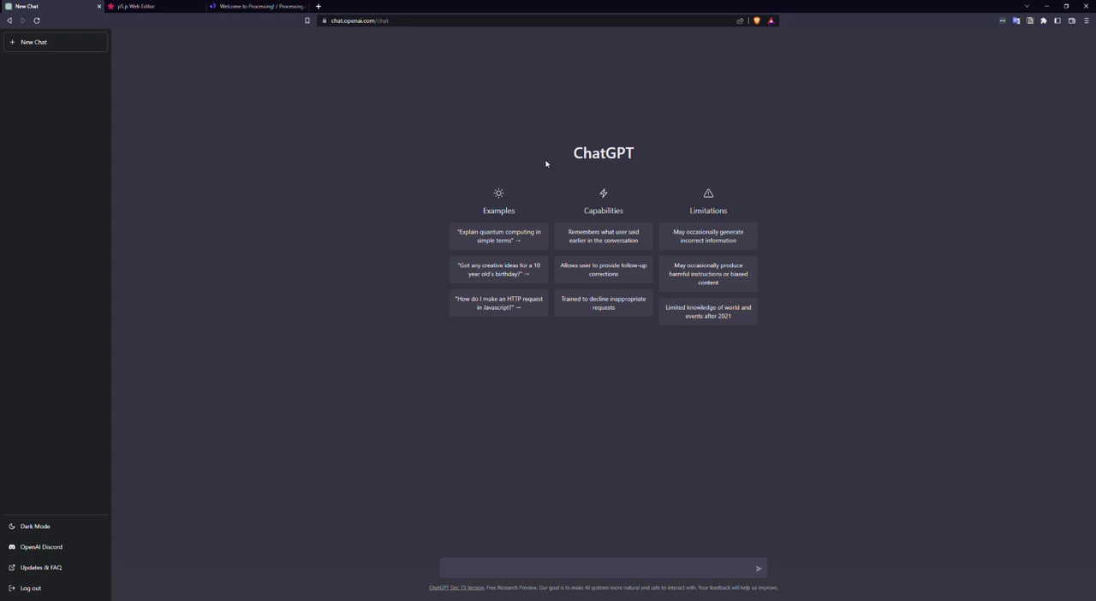
mouse_move(233, 120)
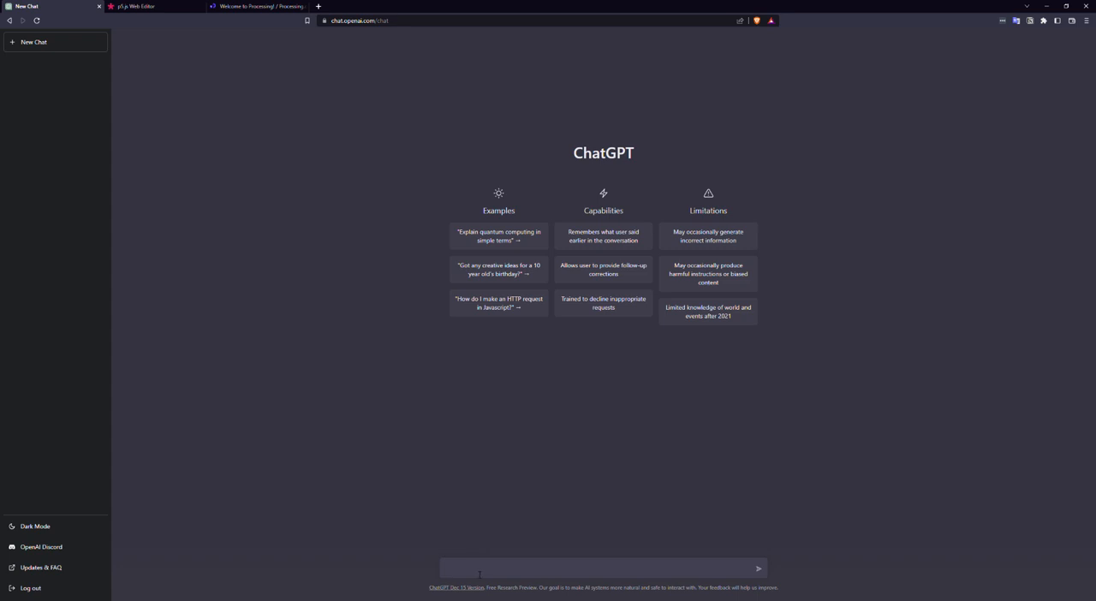
text(can you write a program in)
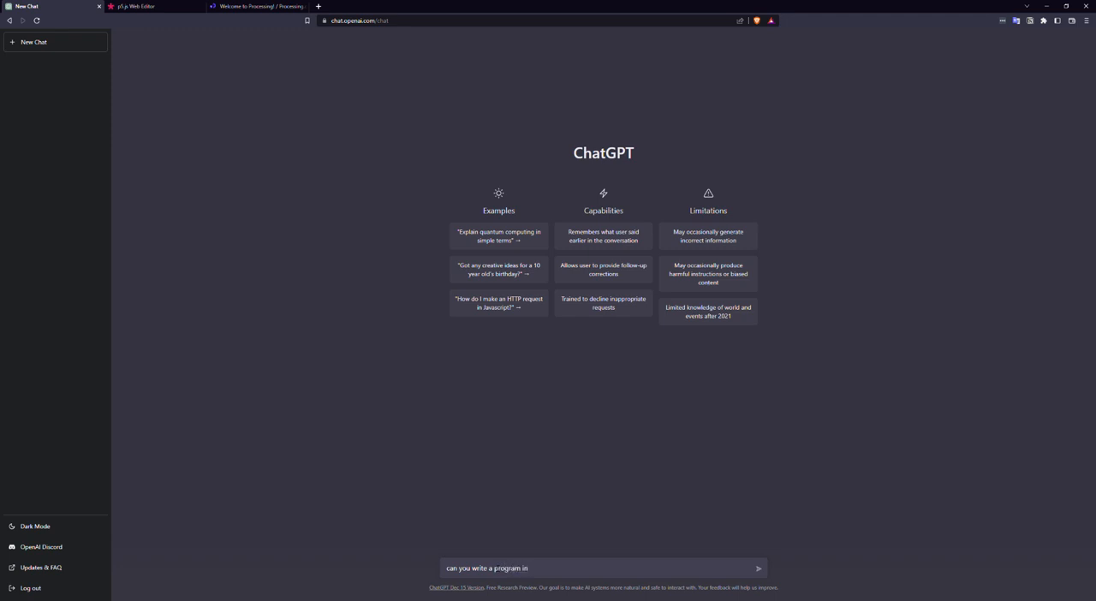
text(pi)
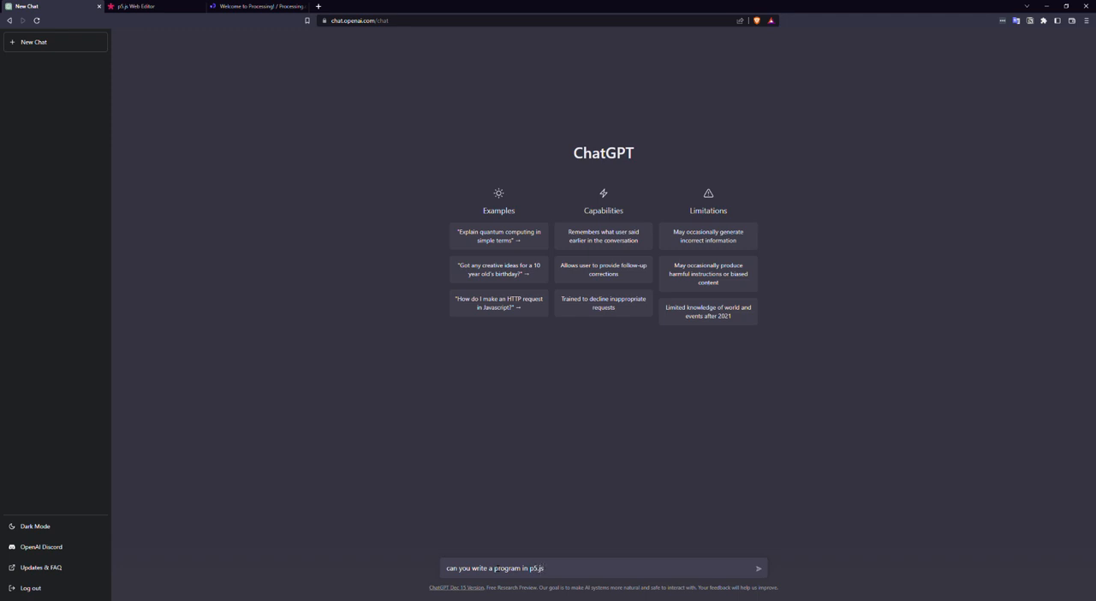
text(that will)
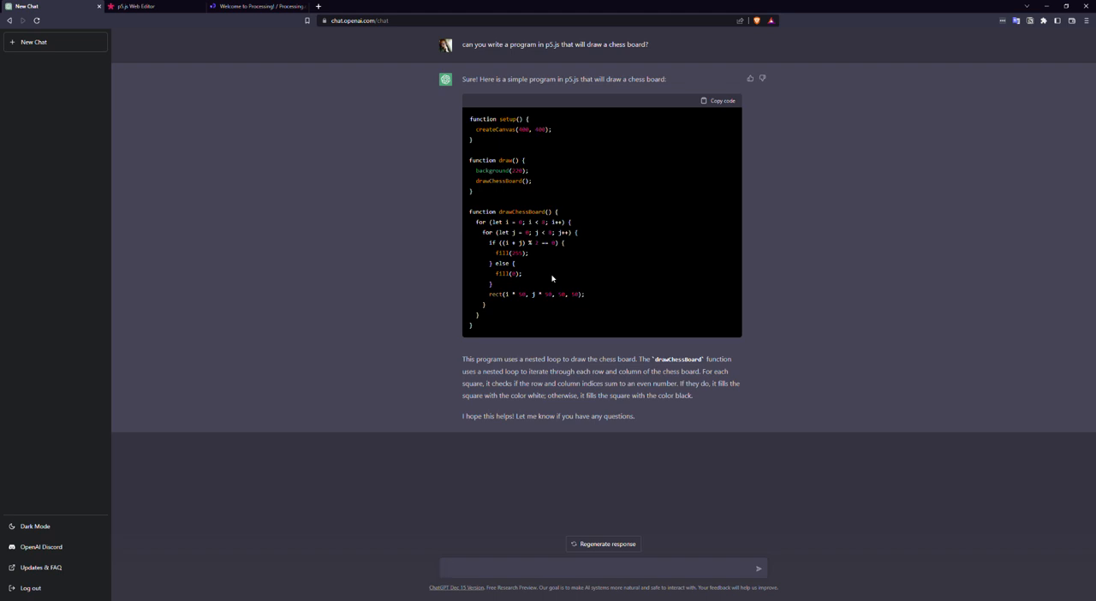
click(721, 102)
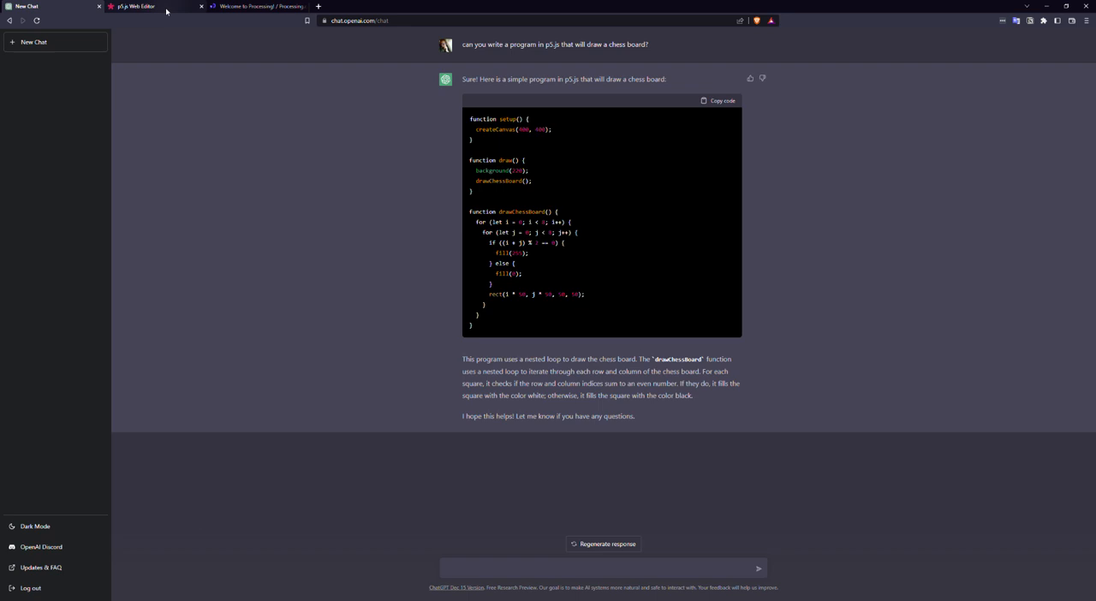
Step: Paste the chessboard code into sketch.js and run it to draw the 8x8 board
click(140, 7)
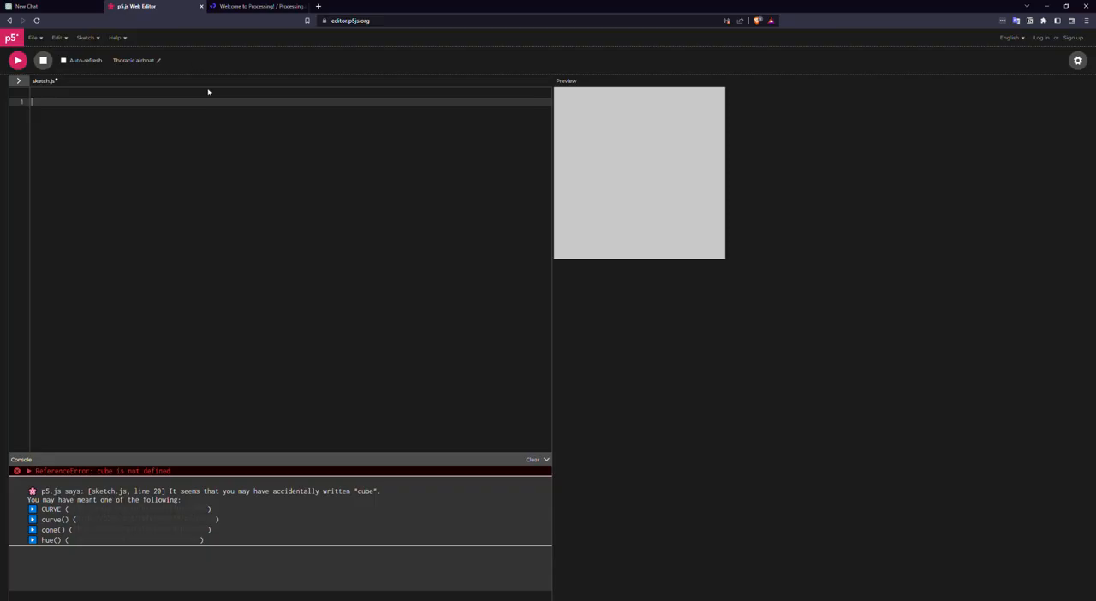
mouse_move(127, 137)
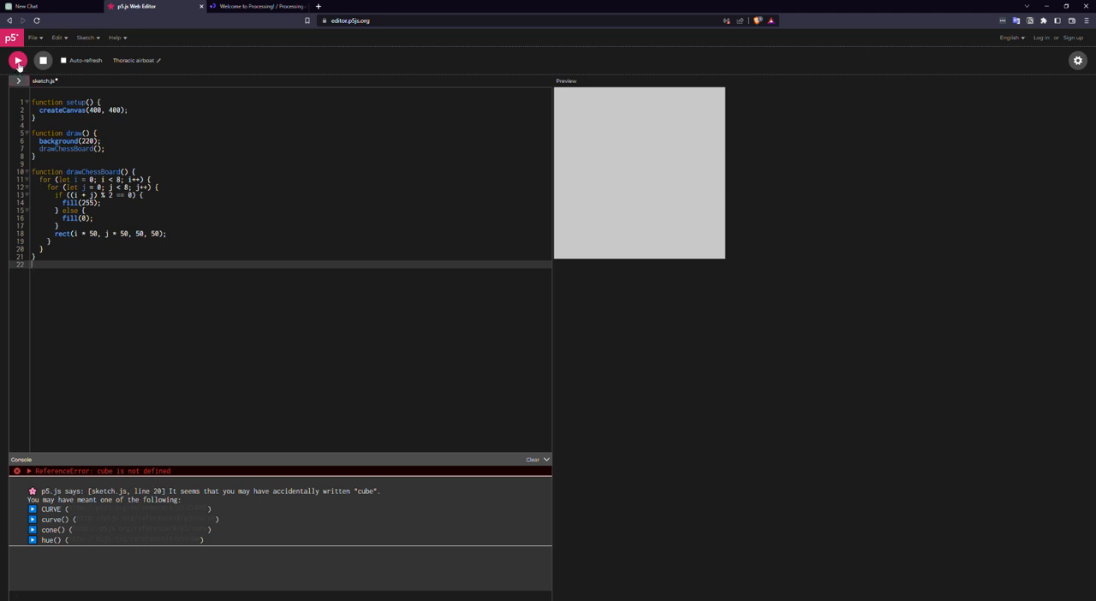
click(16, 62)
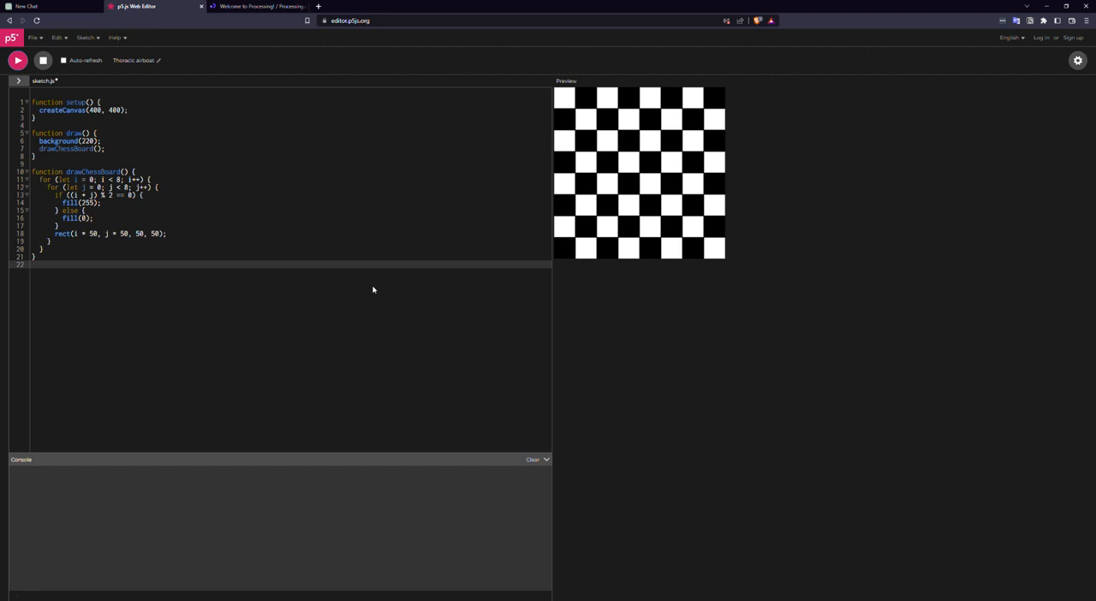
click(34, 7)
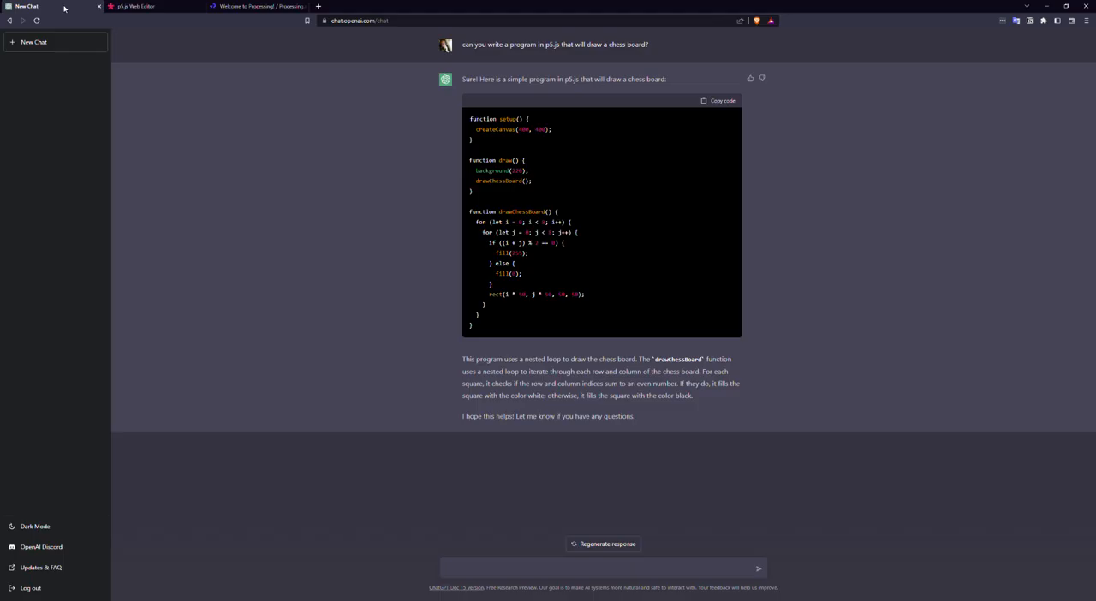
mouse_move(422, 281)
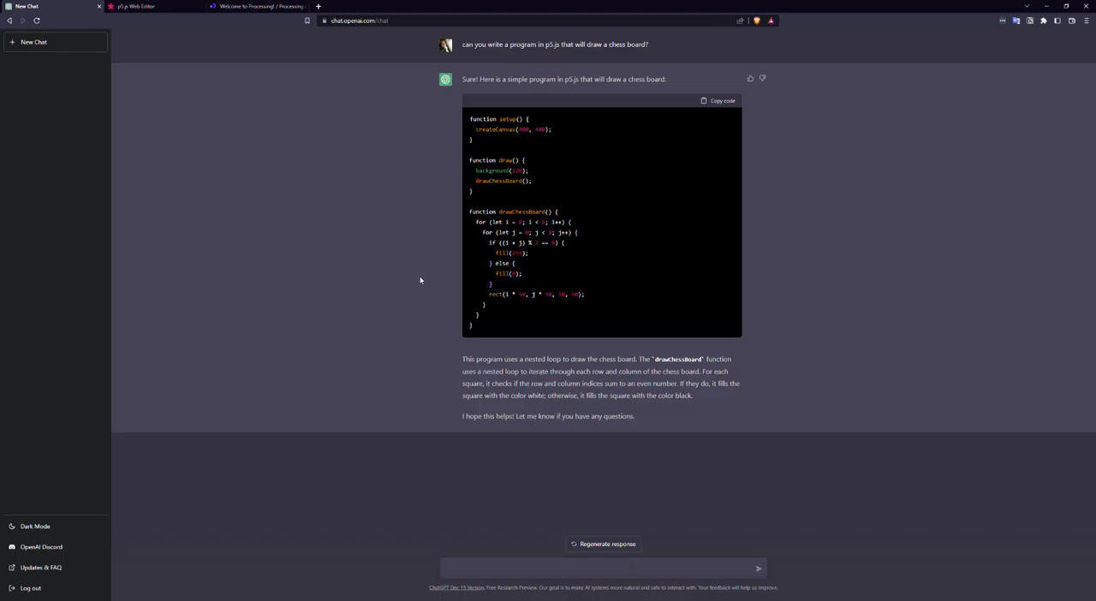
mouse_move(665, 414)
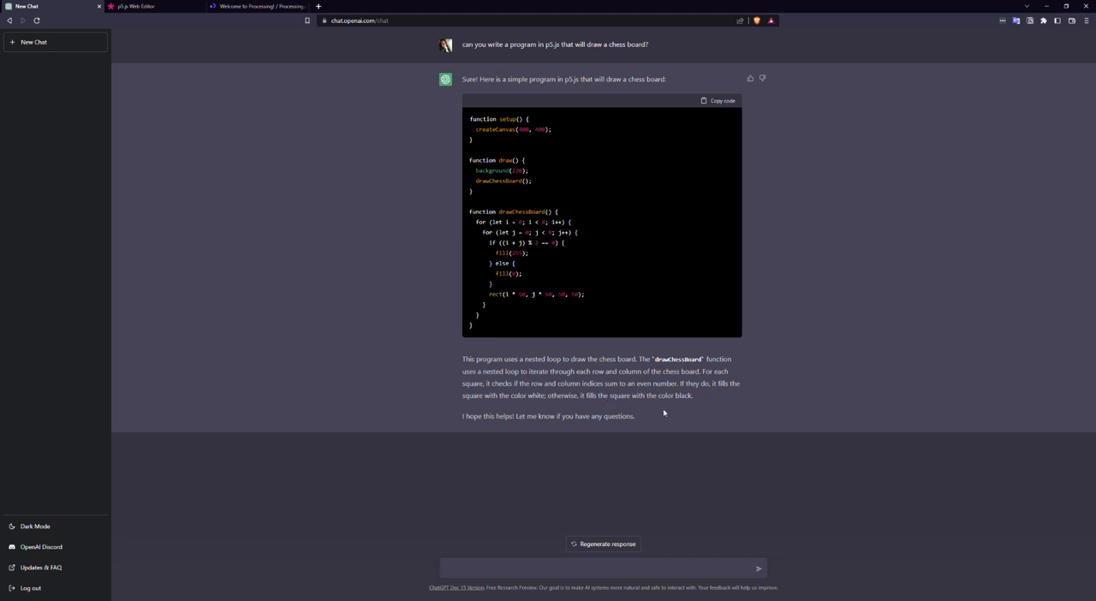